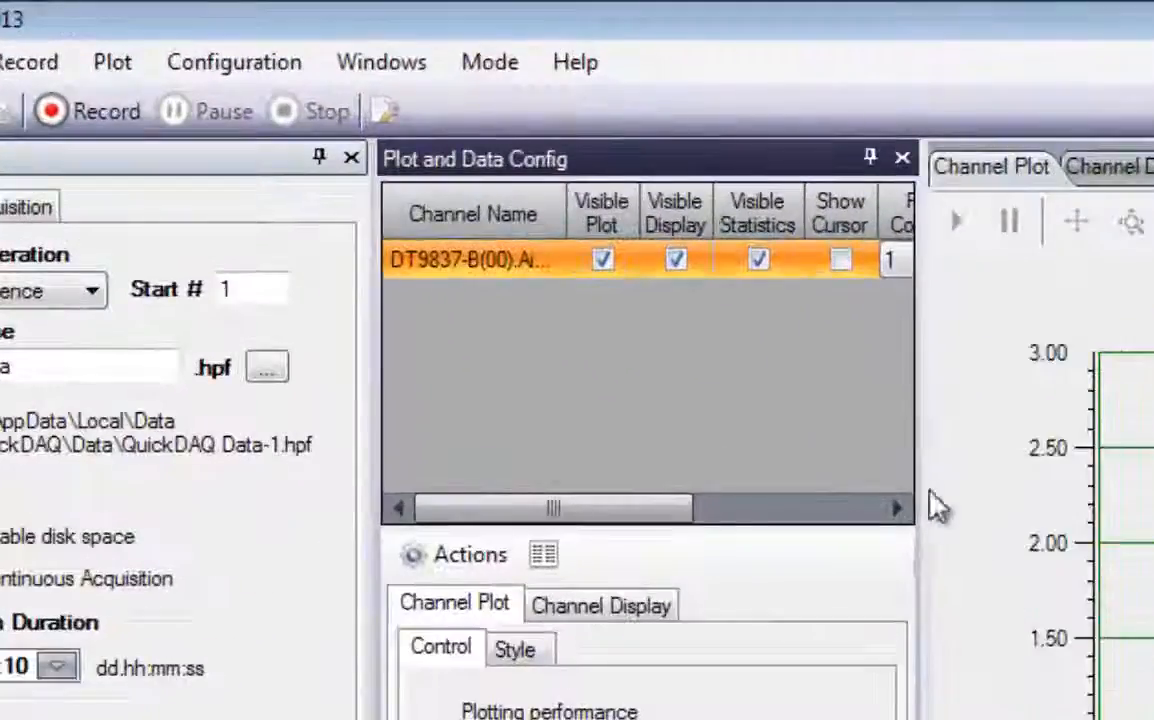
Switch QuickDAQ to FFT Analyzer mode so the DT9837-B channel is plotted only
click(489, 61)
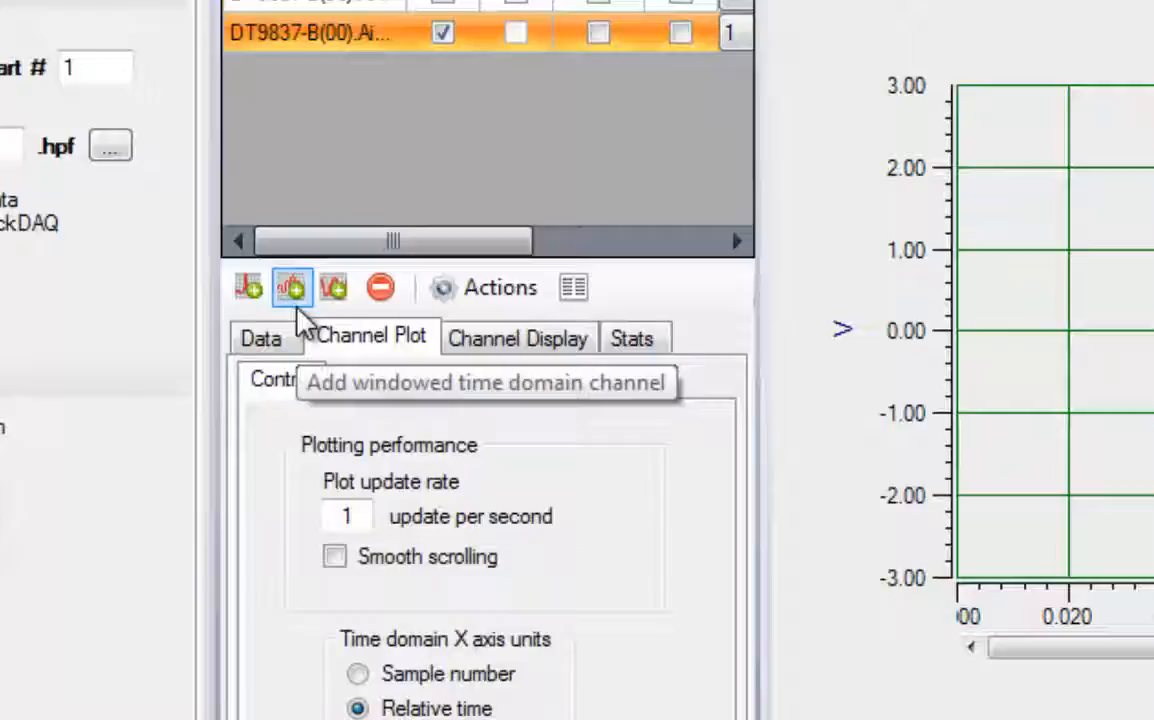
Enable Show Dynamic Performance Stats on the Stats tab
click(631, 337)
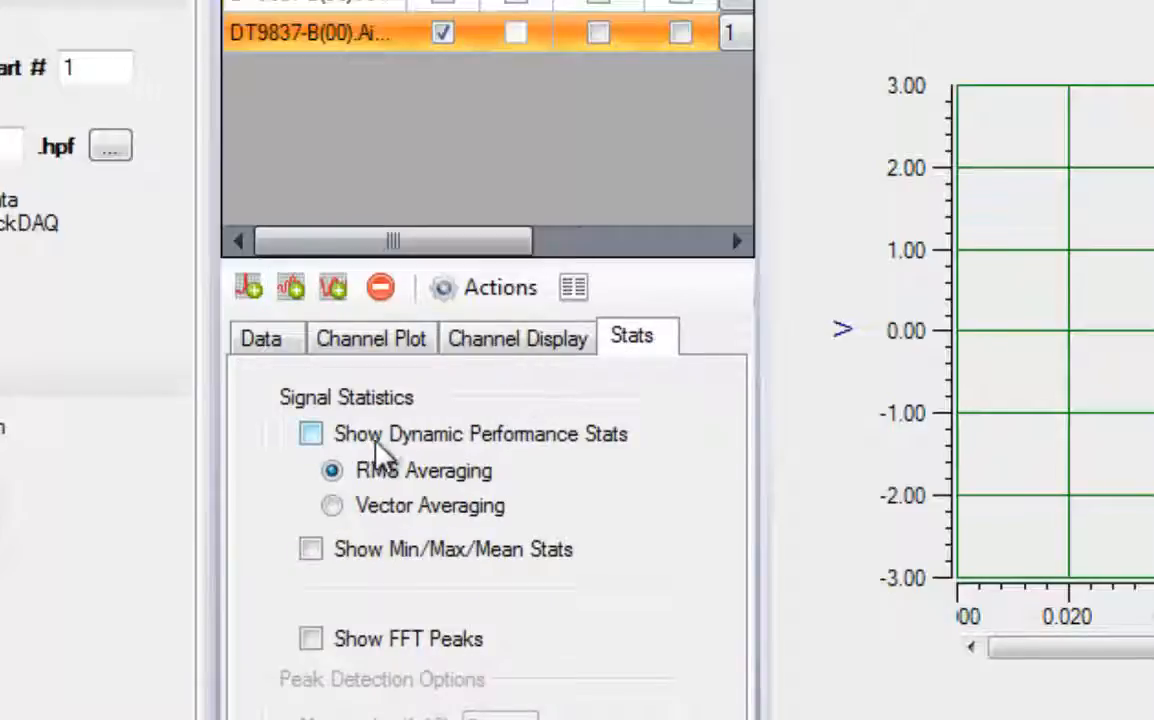
click(311, 433)
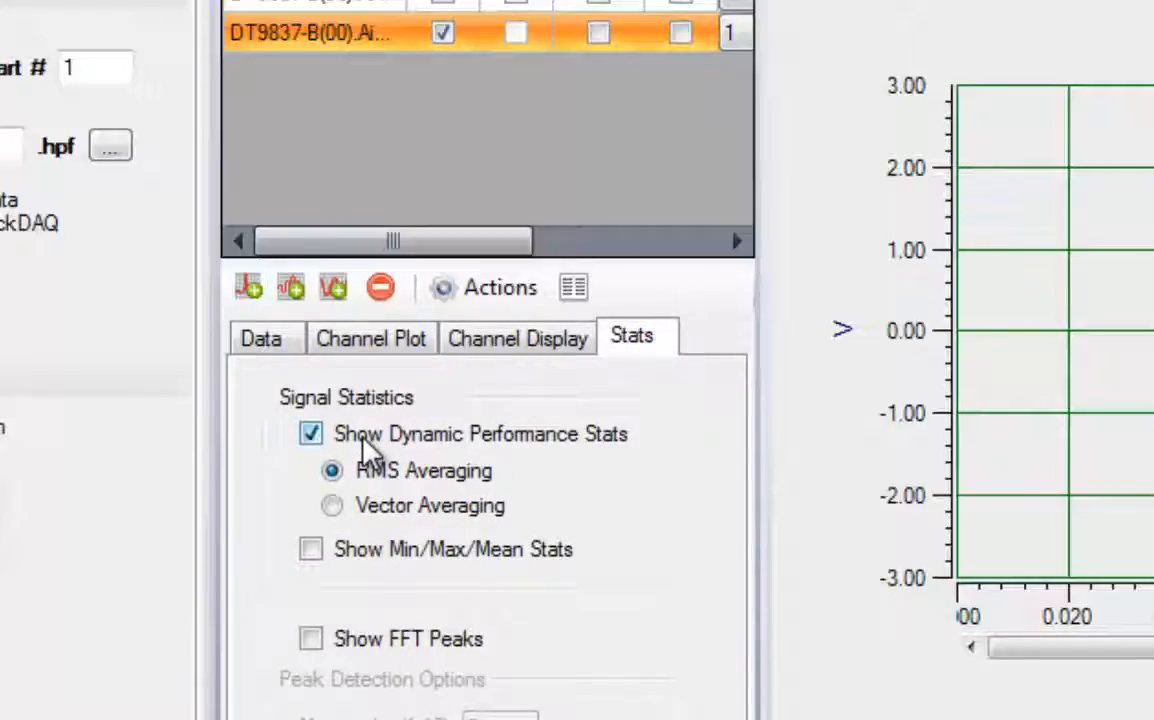